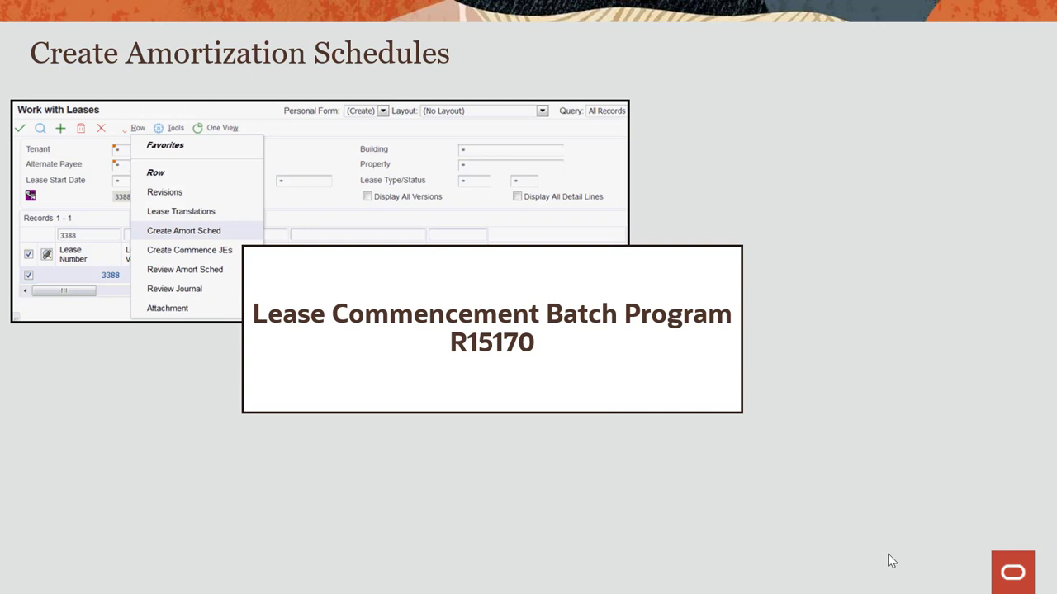
- Advance the slideshow through the Work with Amortization Schedules slide to the Create Lease Commencement Journal Entries slide
click(183, 231)
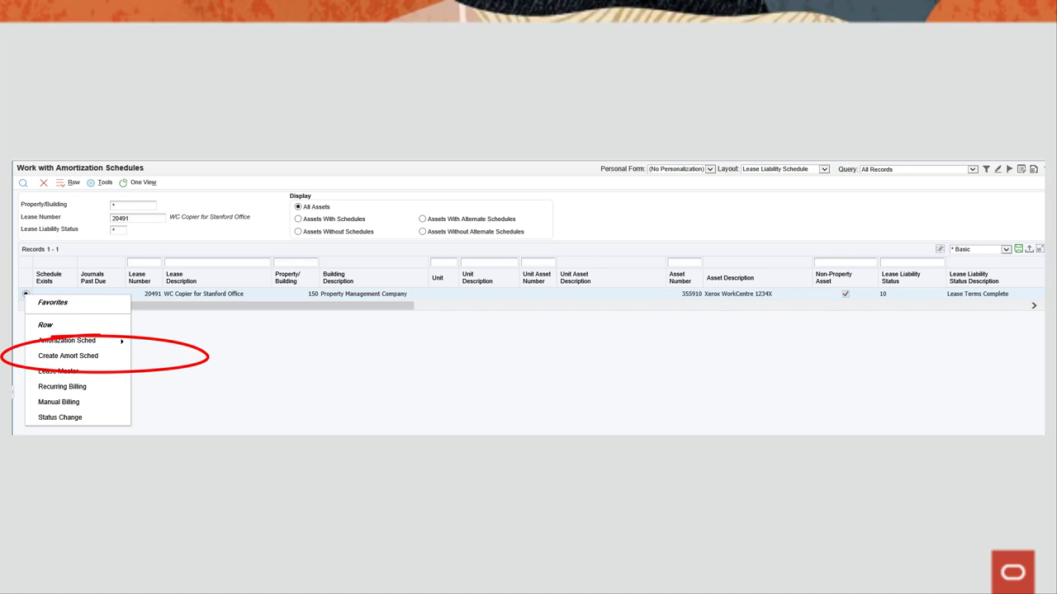
click(67, 357)
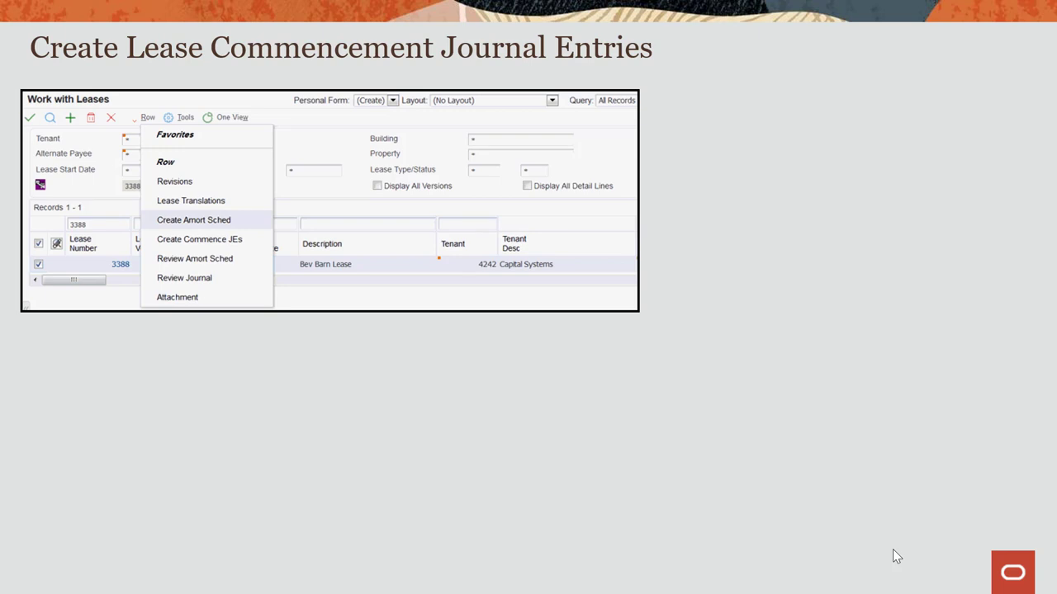
- Reveal the Lease Commencement Batch Program R15170 callout on the slide
click(198, 238)
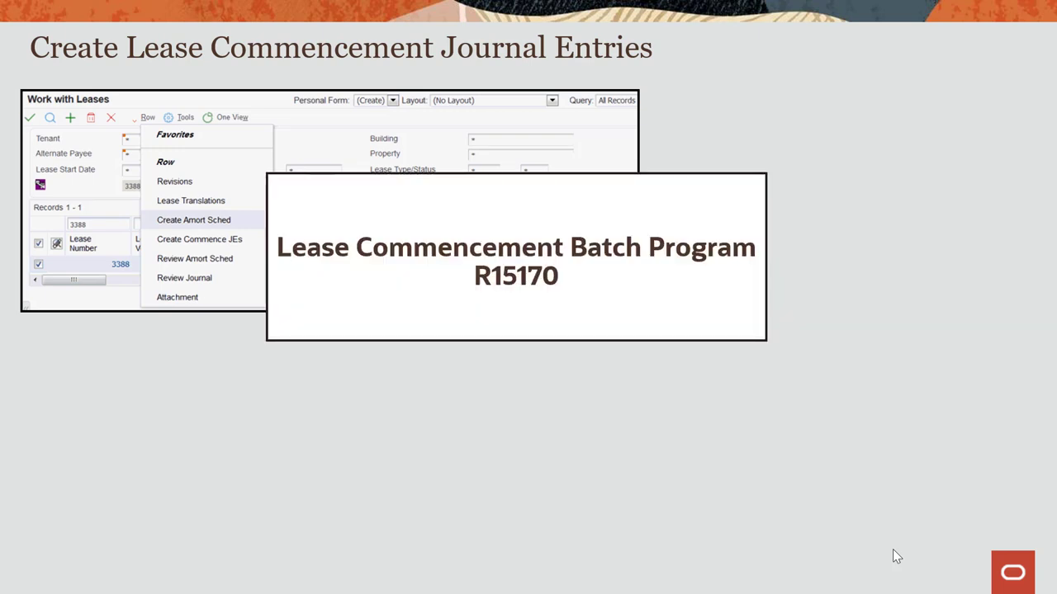